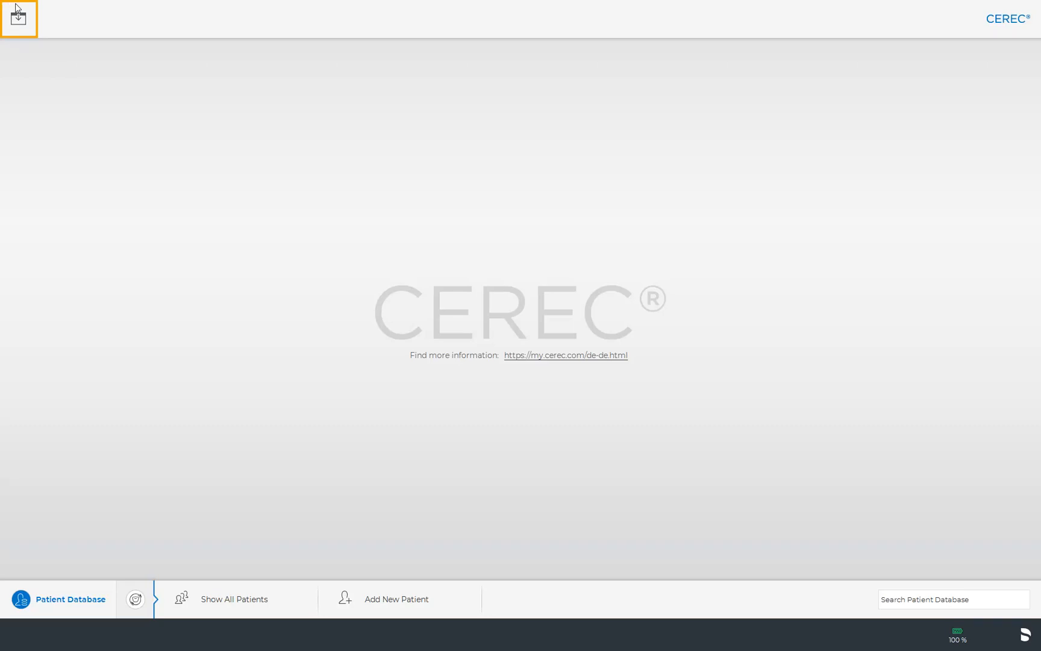
Step: Reveal the top menu bar and browse its entries across to Configuration
click(18, 18)
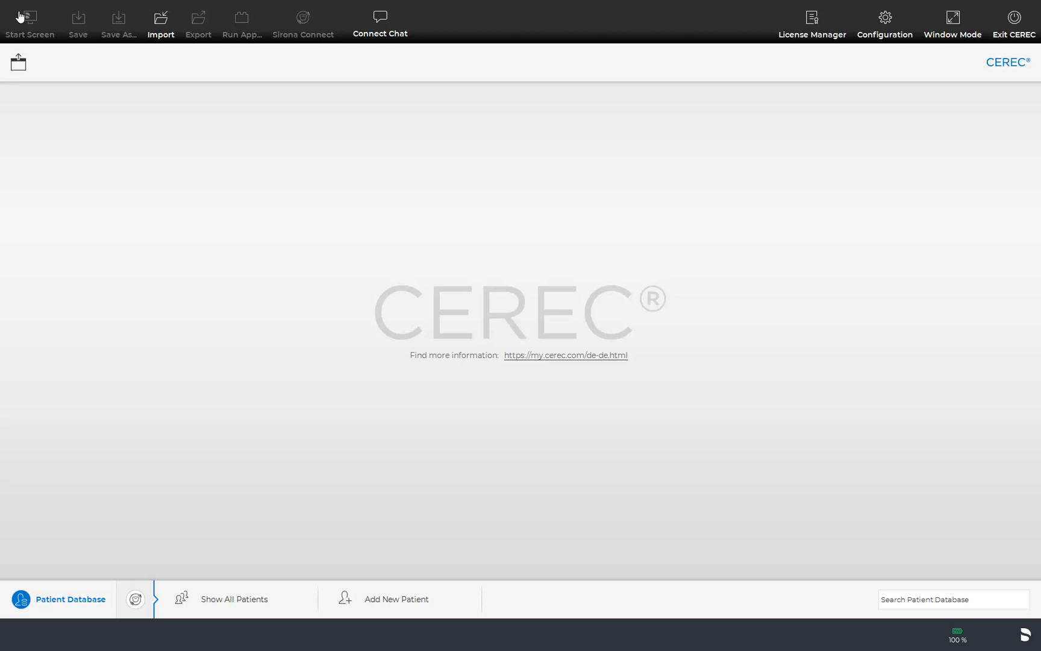
click(160, 22)
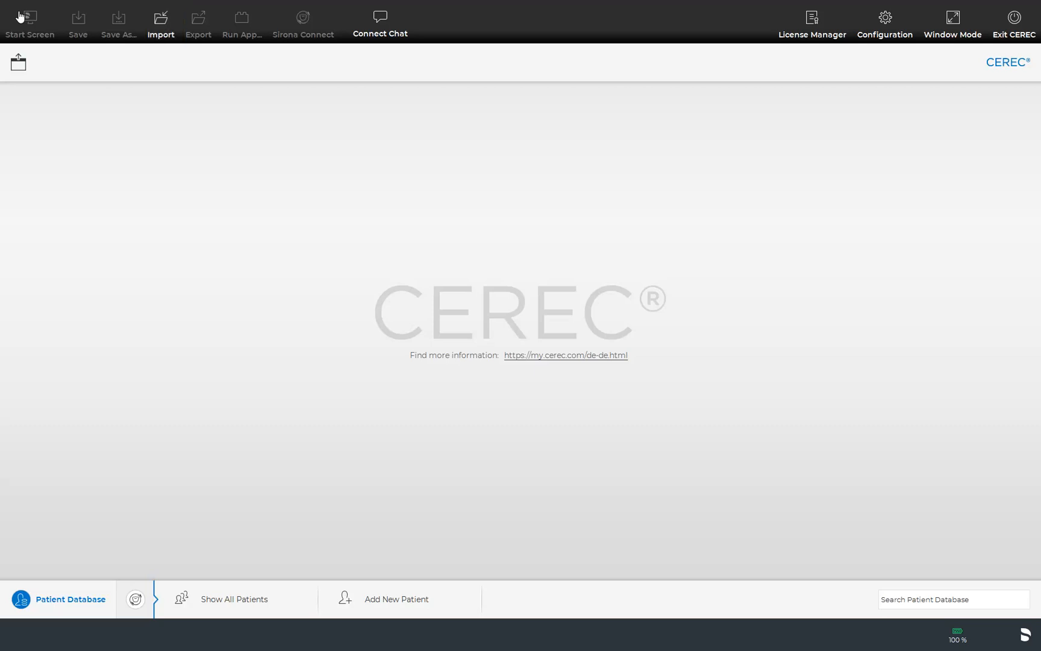
click(379, 22)
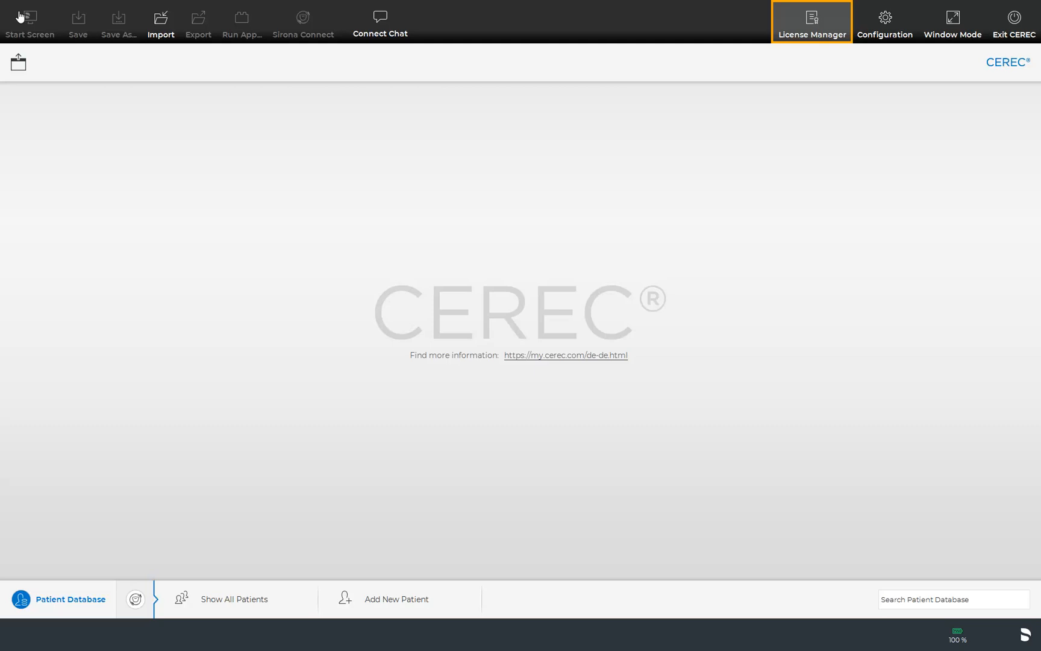
mouse_move(1014, 22)
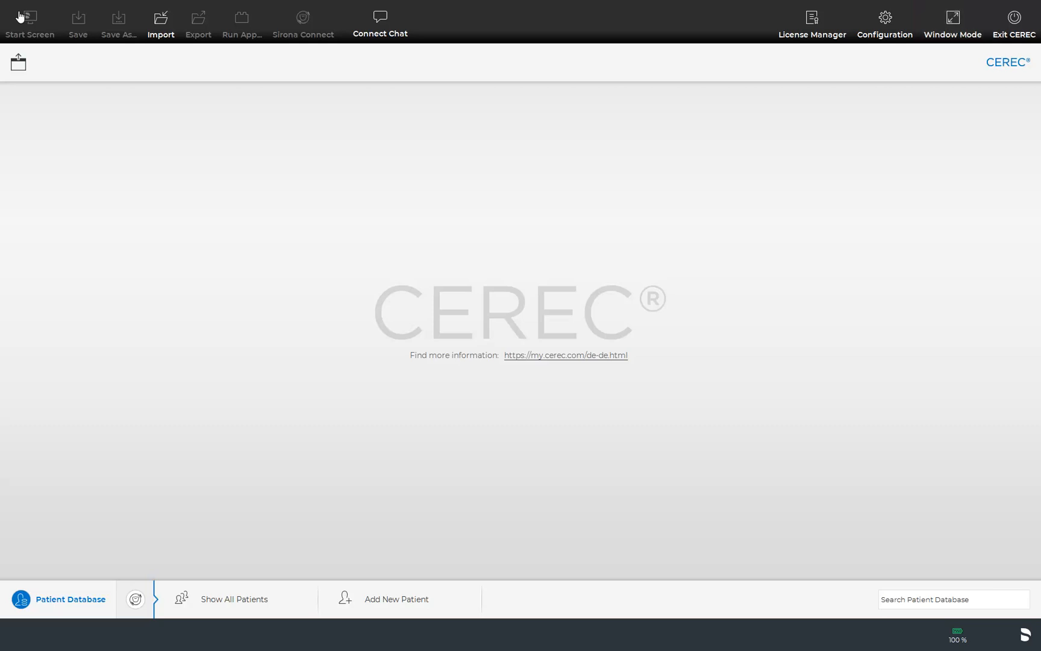
click(884, 21)
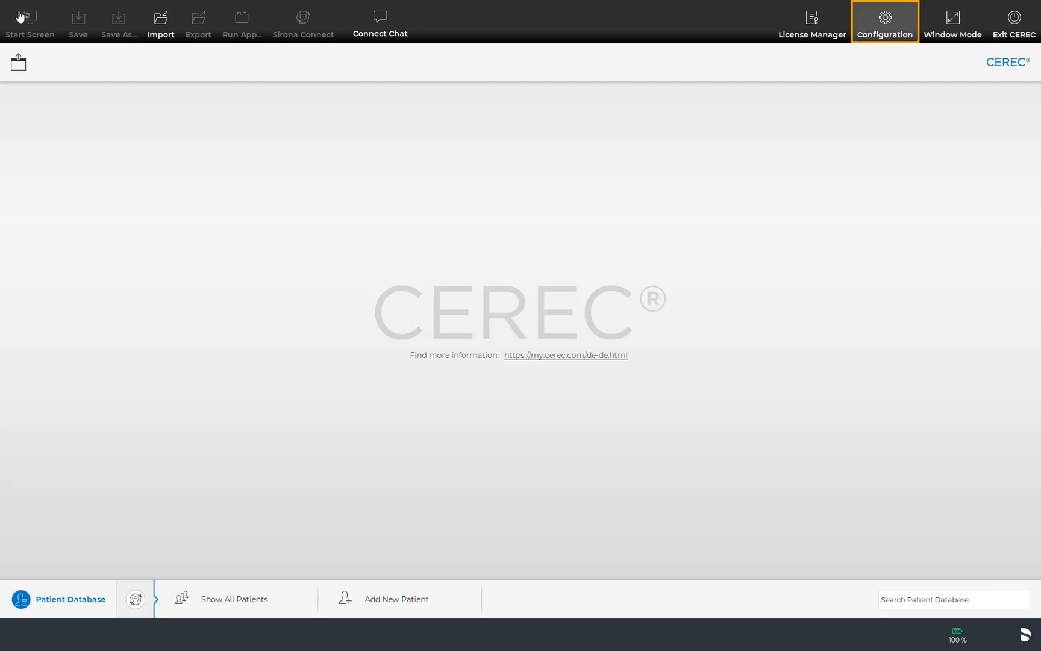
Step: Enter Configuration > Parameters, listing Crown, Inlay/Onlay, Veneer and other restoration types
click(884, 22)
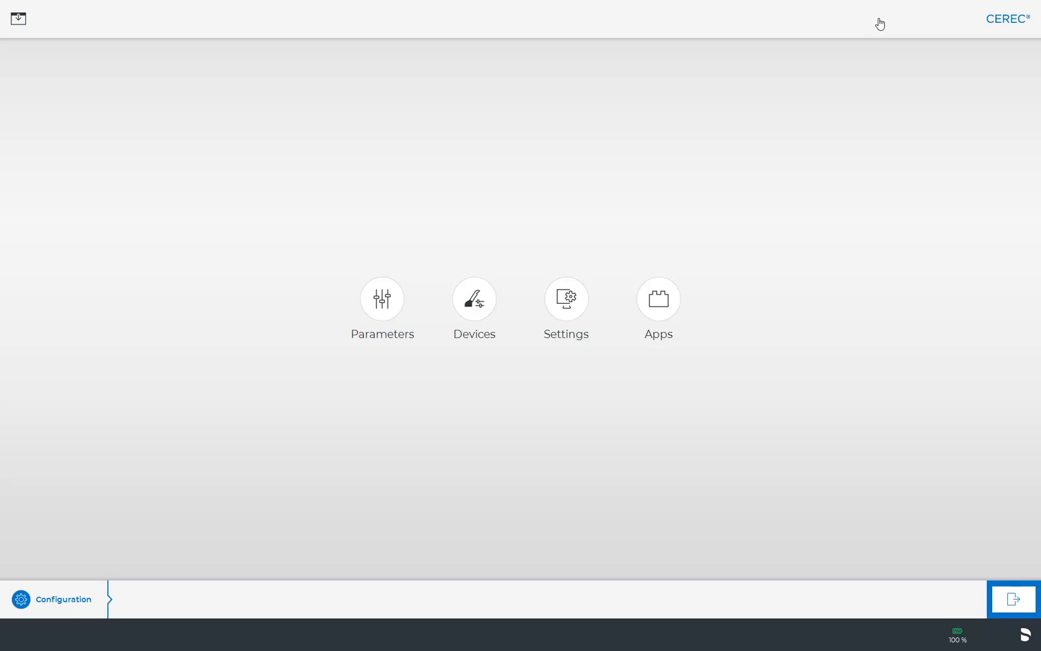
click(382, 298)
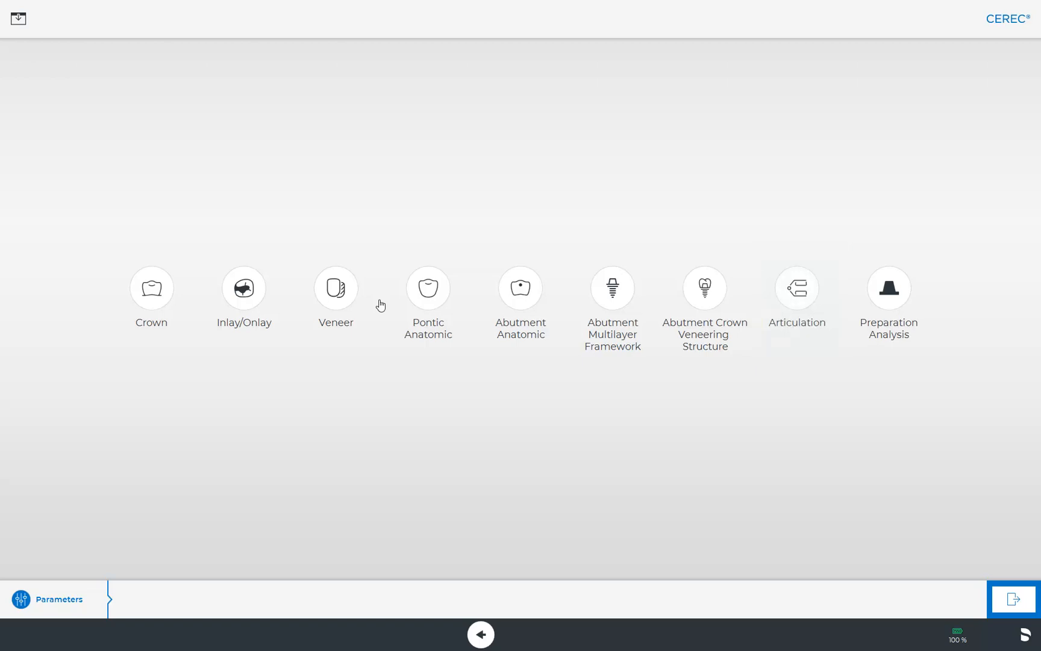
click(888, 305)
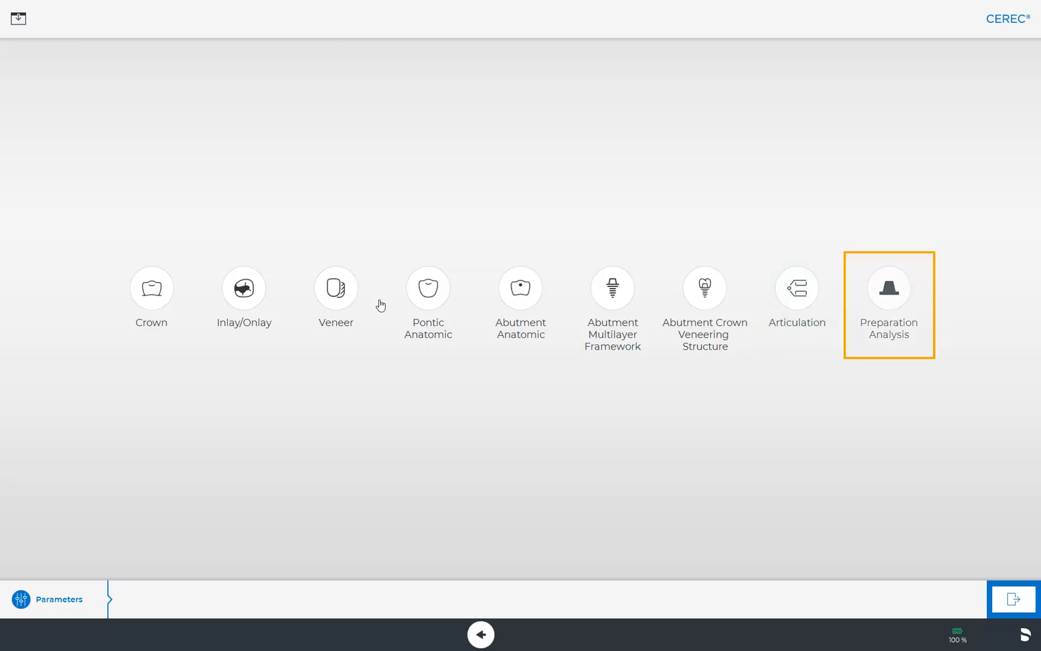
click(151, 288)
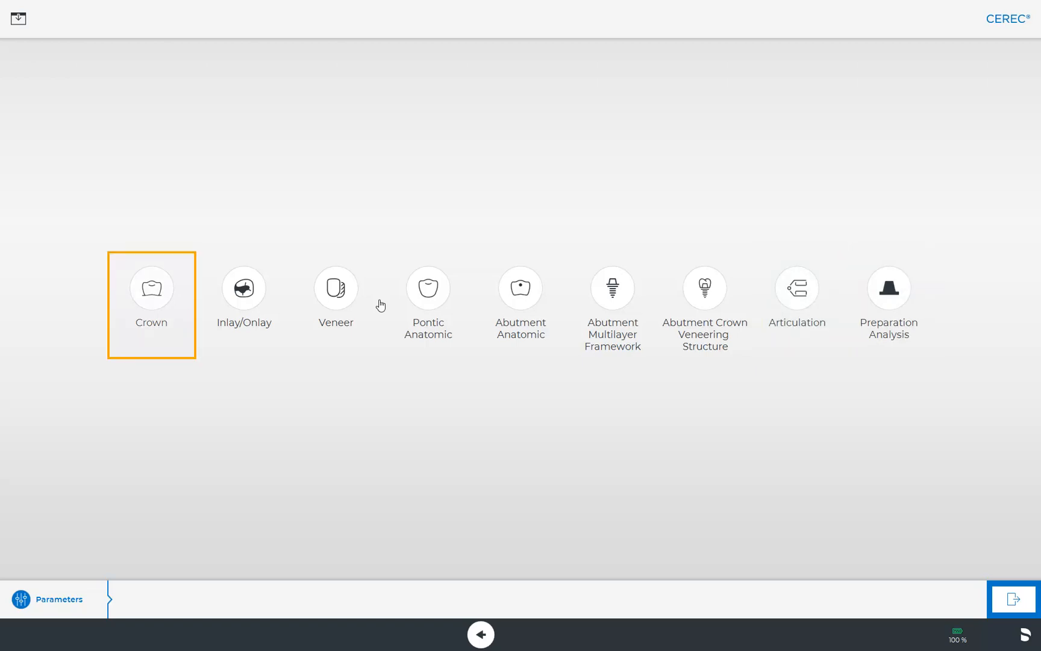
mouse_move(152, 288)
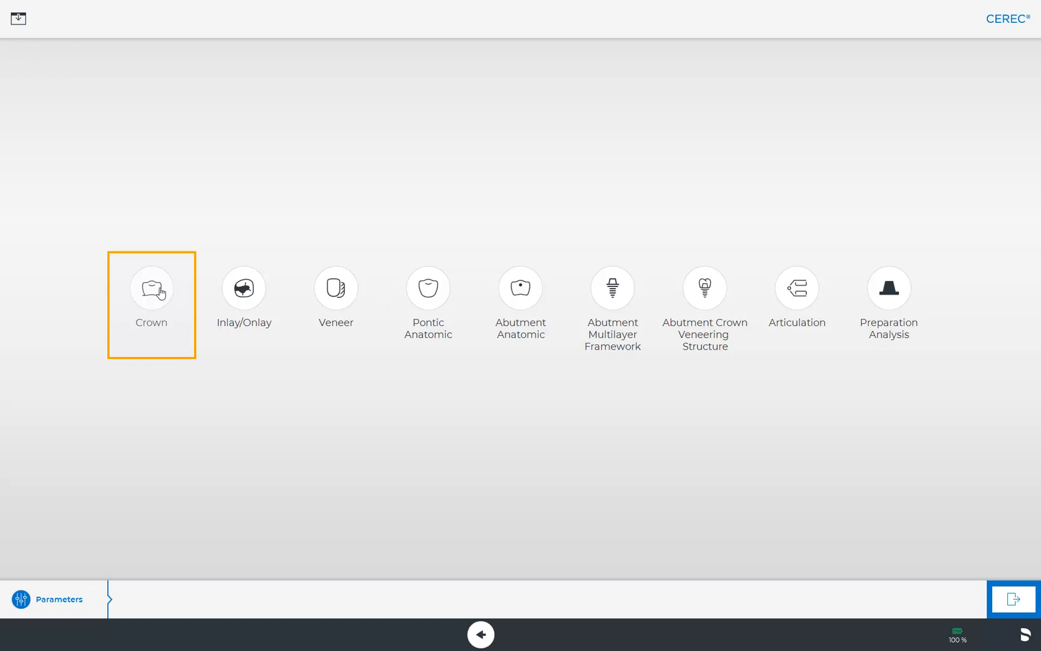
Step: In Crown parameters, add a user preset and name it 'Dentist'
click(151, 287)
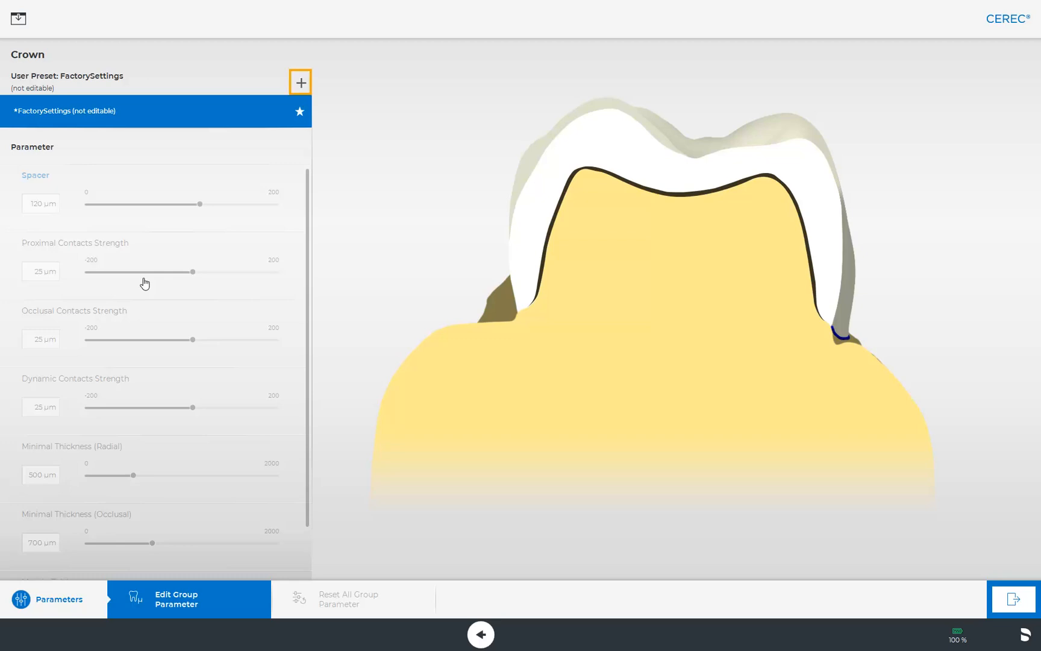
click(300, 82)
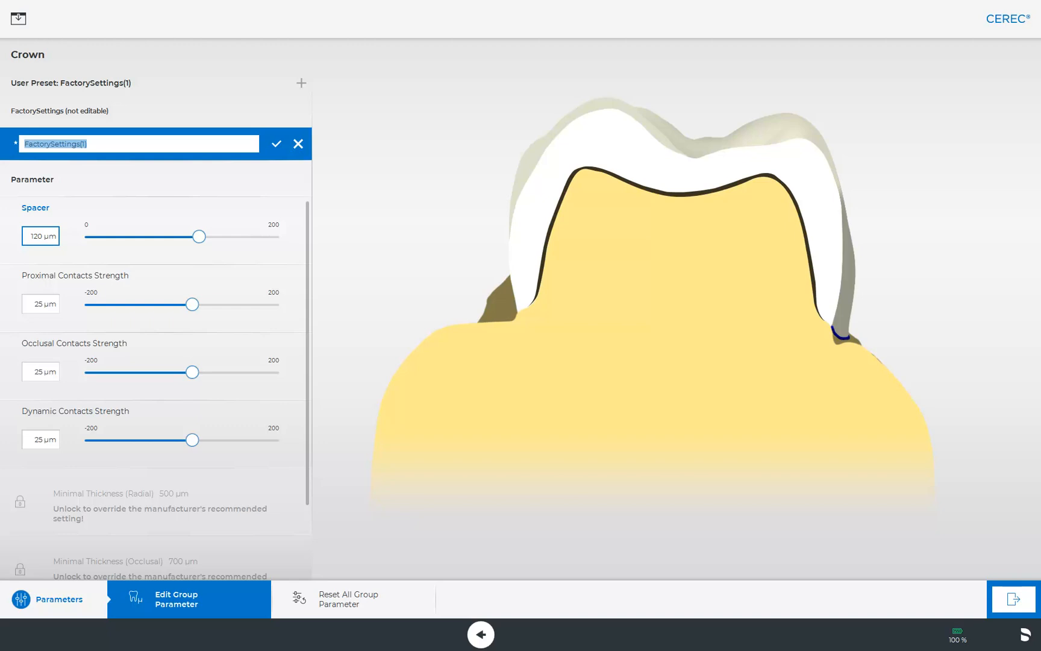
text(Dentist)
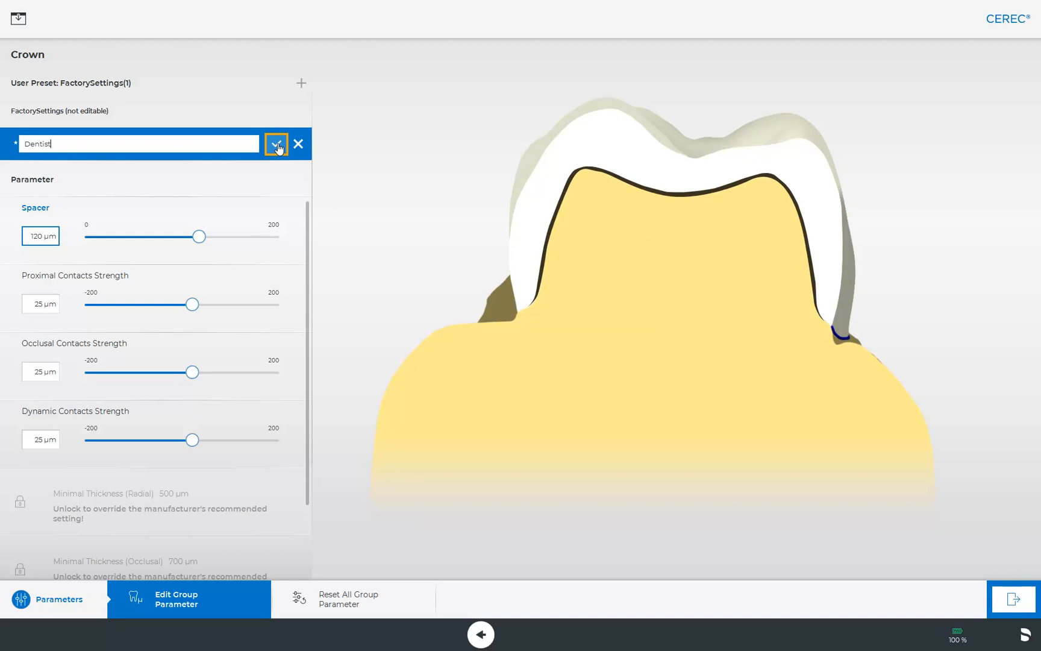
click(277, 143)
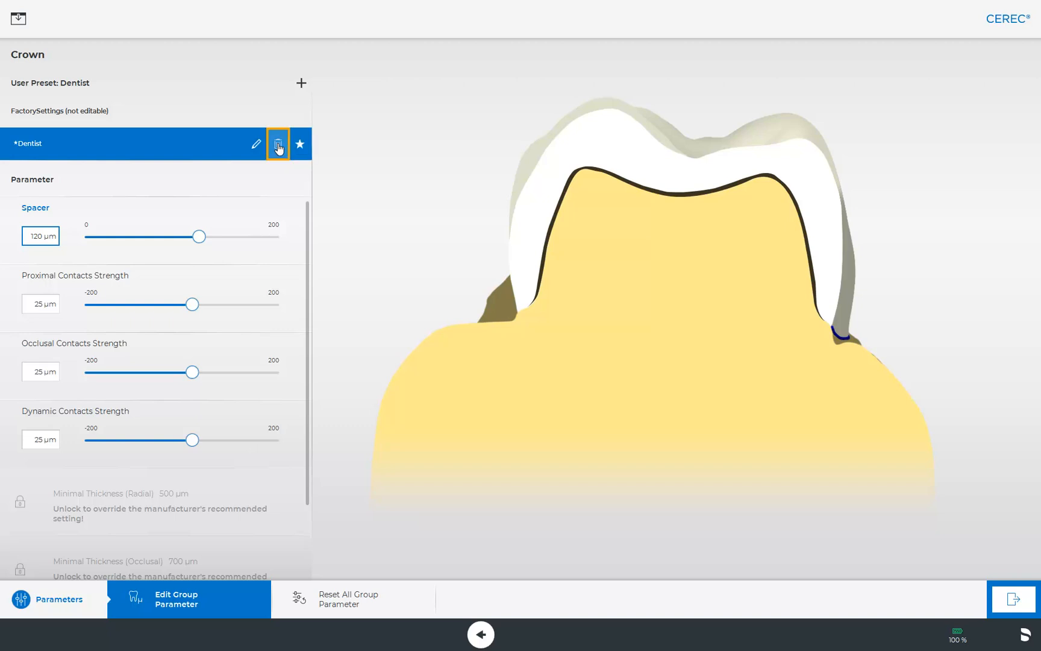
Step: Delete the 'Dentist' preset so only FactorySettings remains
click(277, 144)
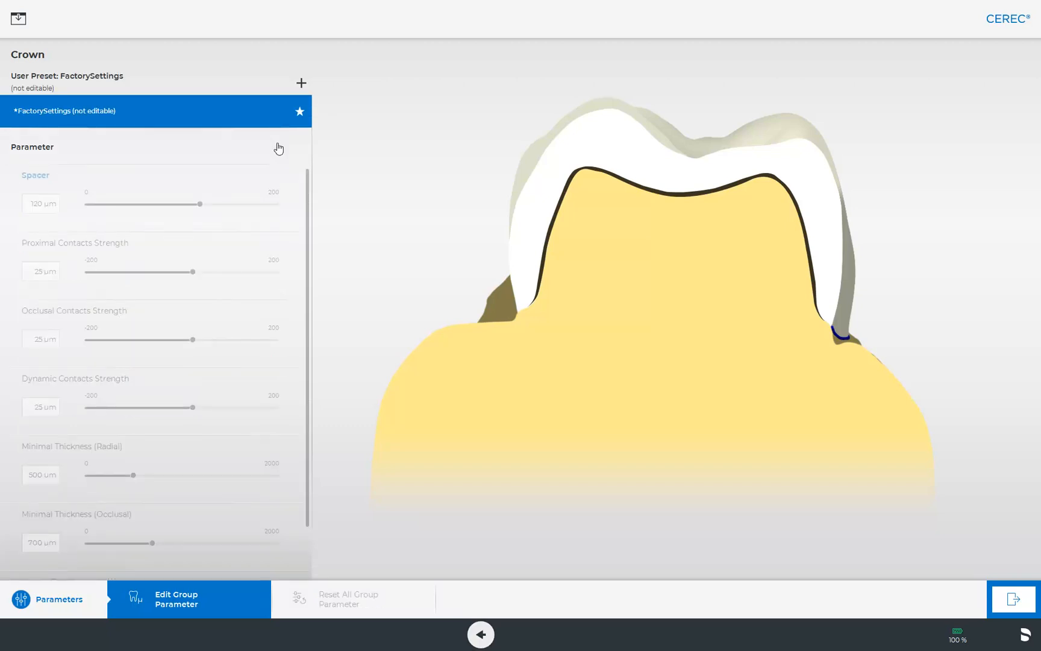
click(479, 634)
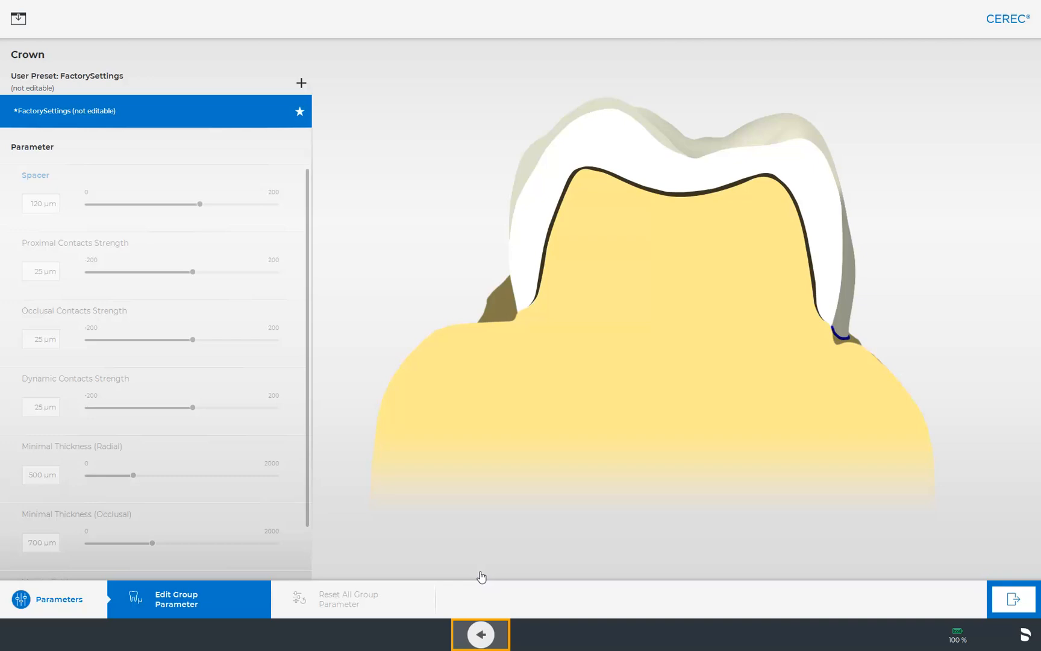
Step: Back out to Configuration and enter Devices, listing the MCXL PP mill and Primescan
click(480, 633)
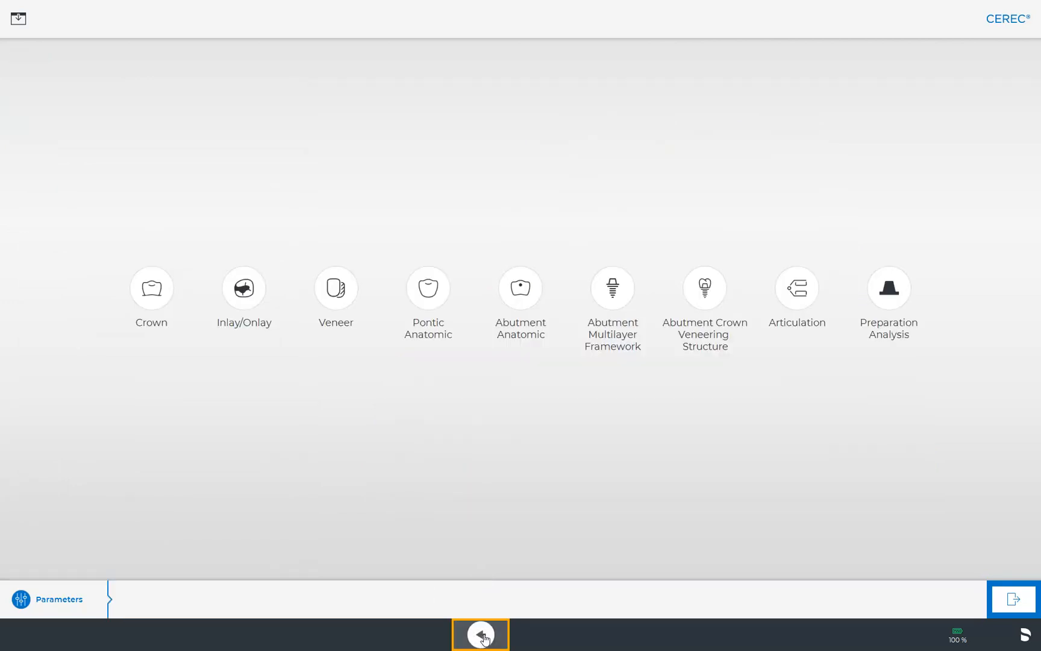
click(479, 632)
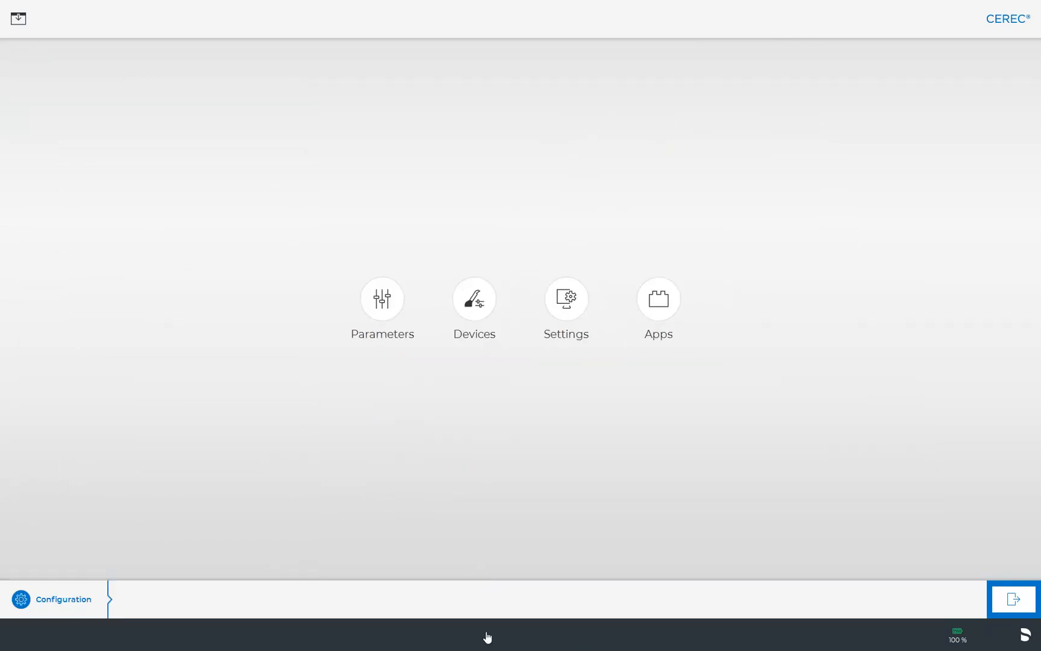
click(473, 297)
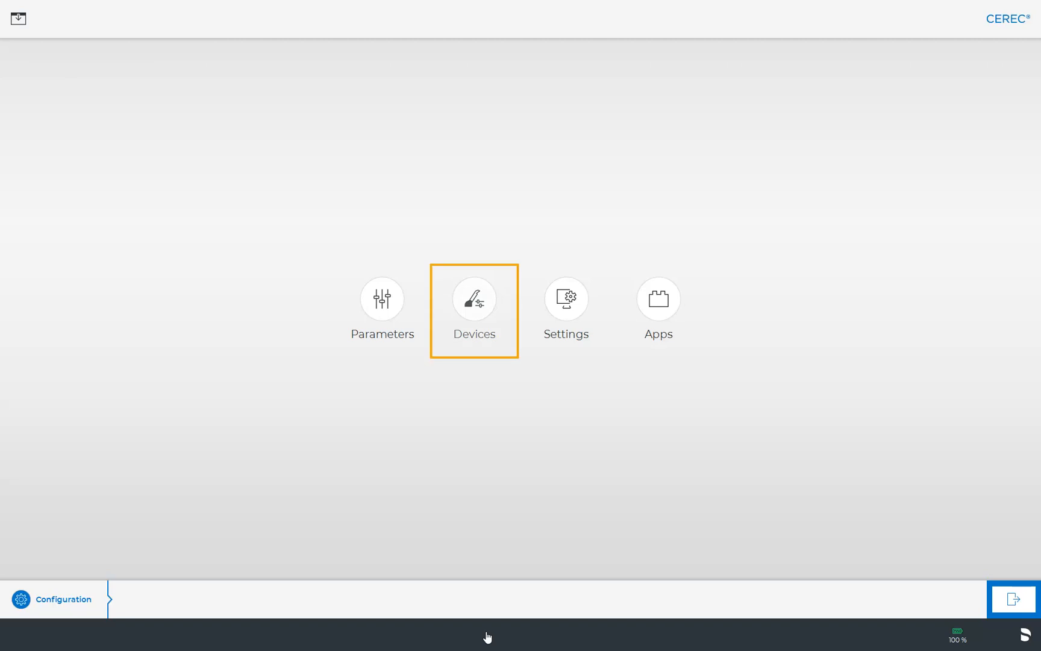
click(474, 298)
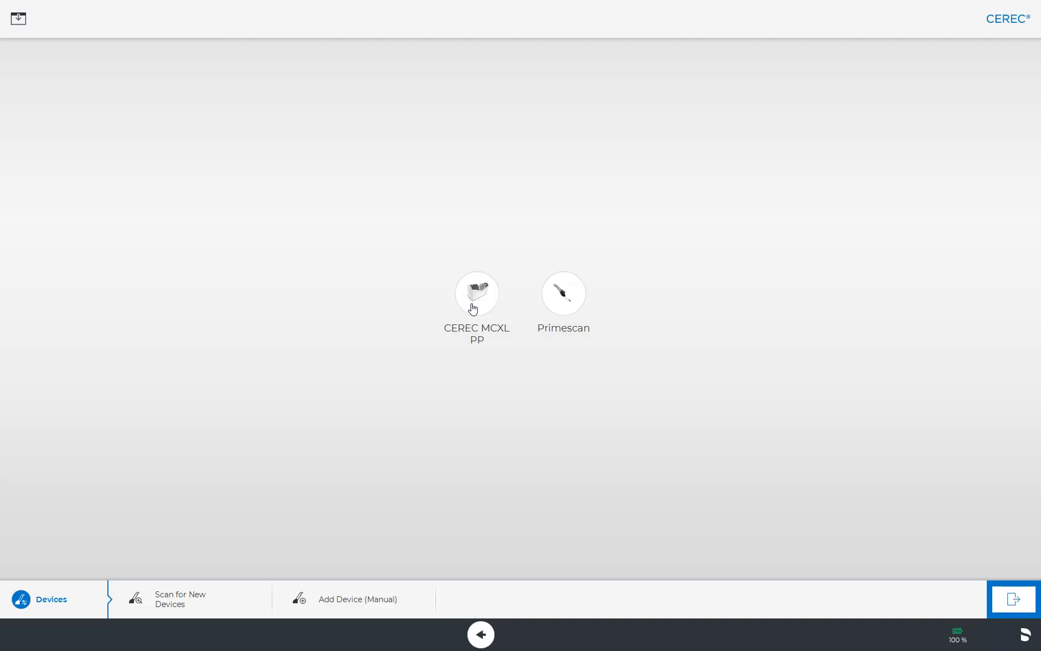
Step: Select the CEREC MCXL PP milling unit and bring up its device settings
click(189, 597)
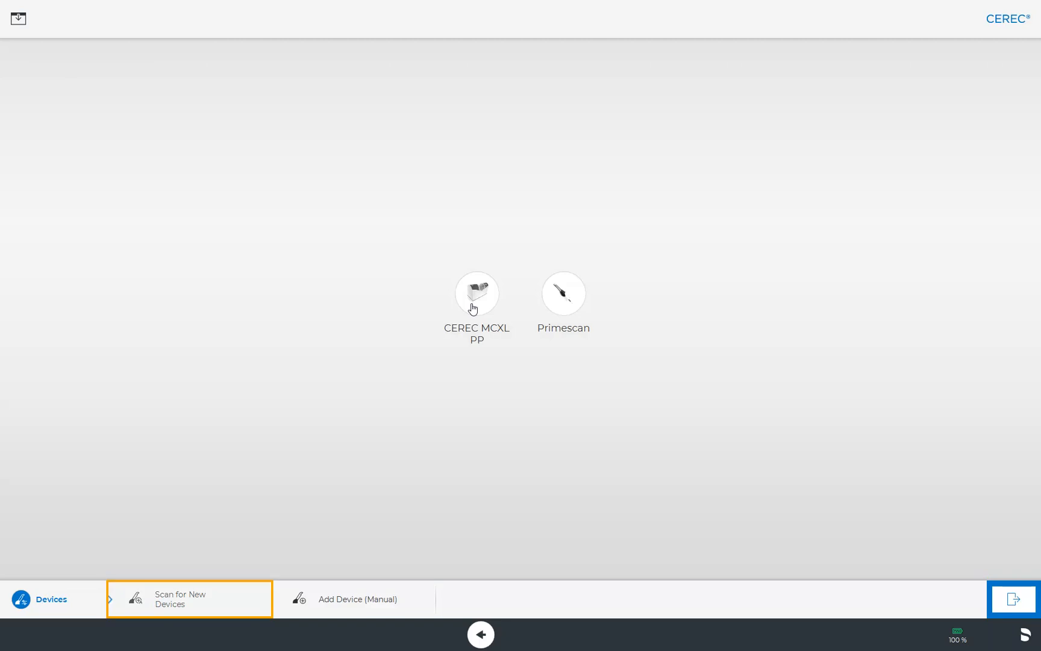
click(356, 598)
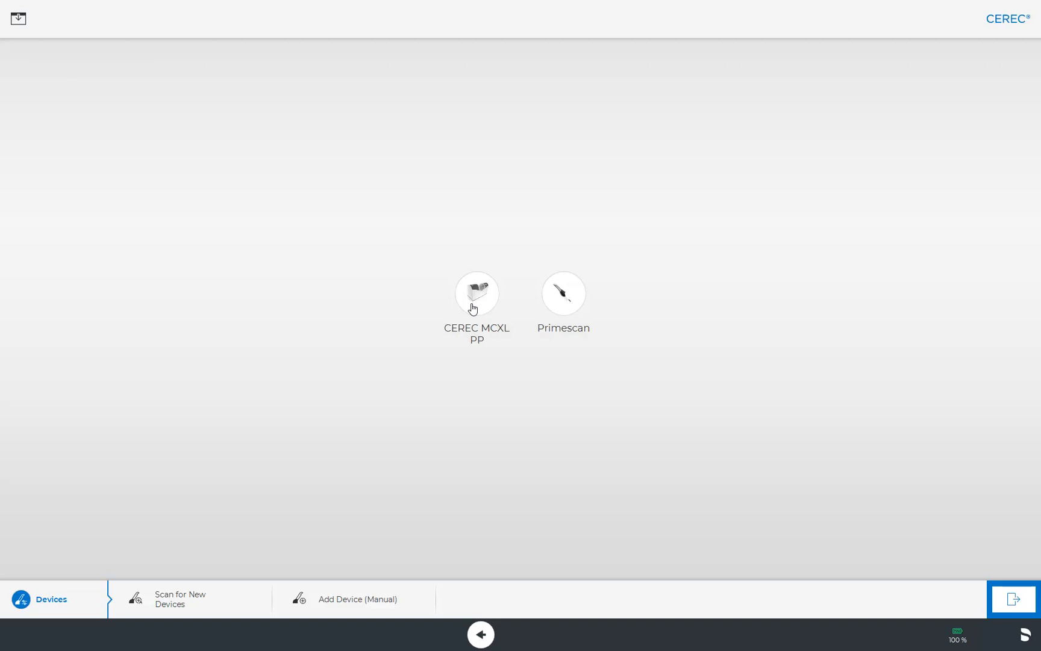
click(476, 292)
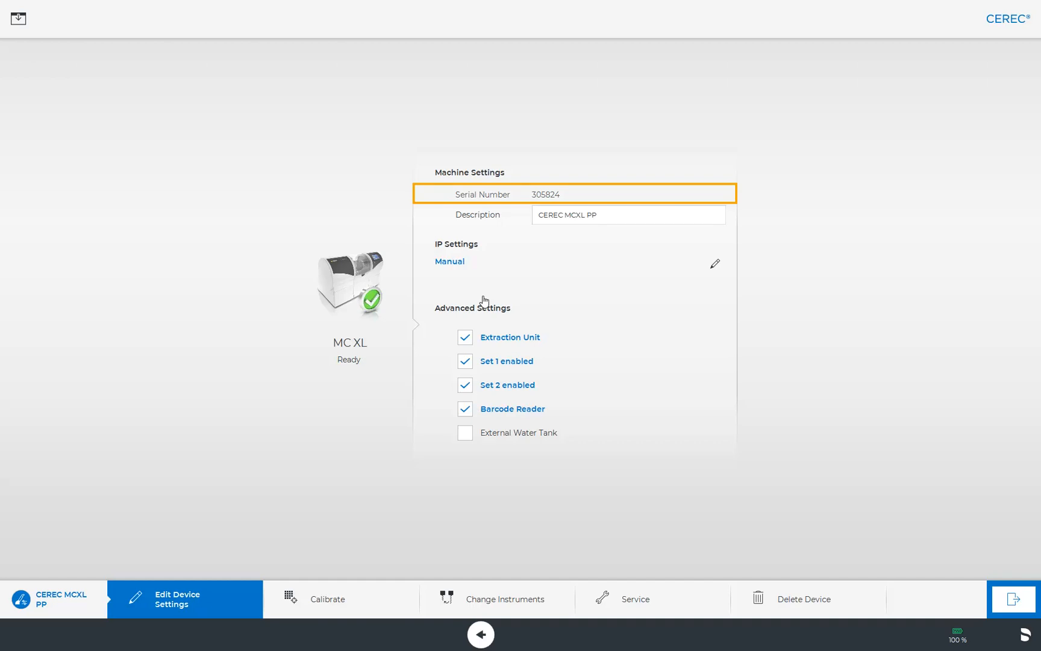
Step: Leave Edit Device Settings and return to the device list with mill and scanner
click(448, 262)
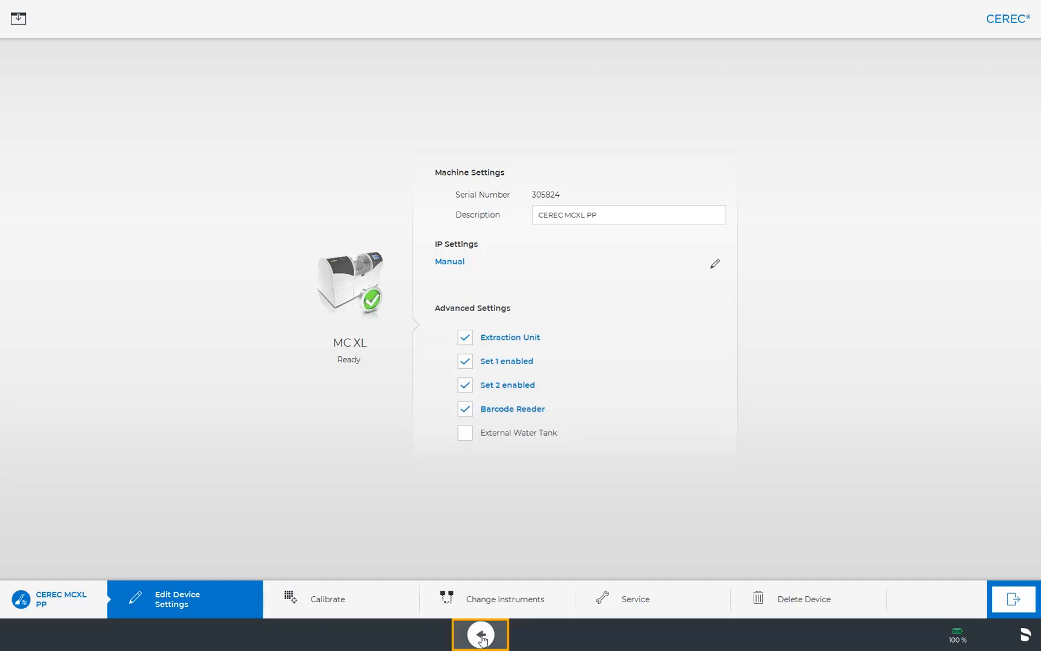
click(480, 632)
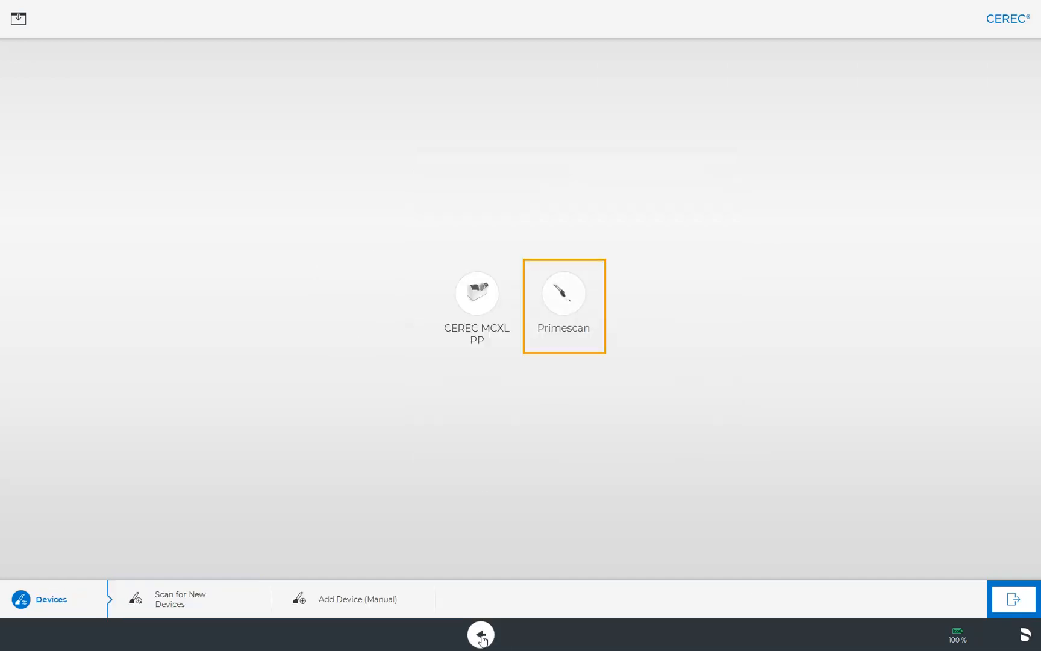
click(562, 294)
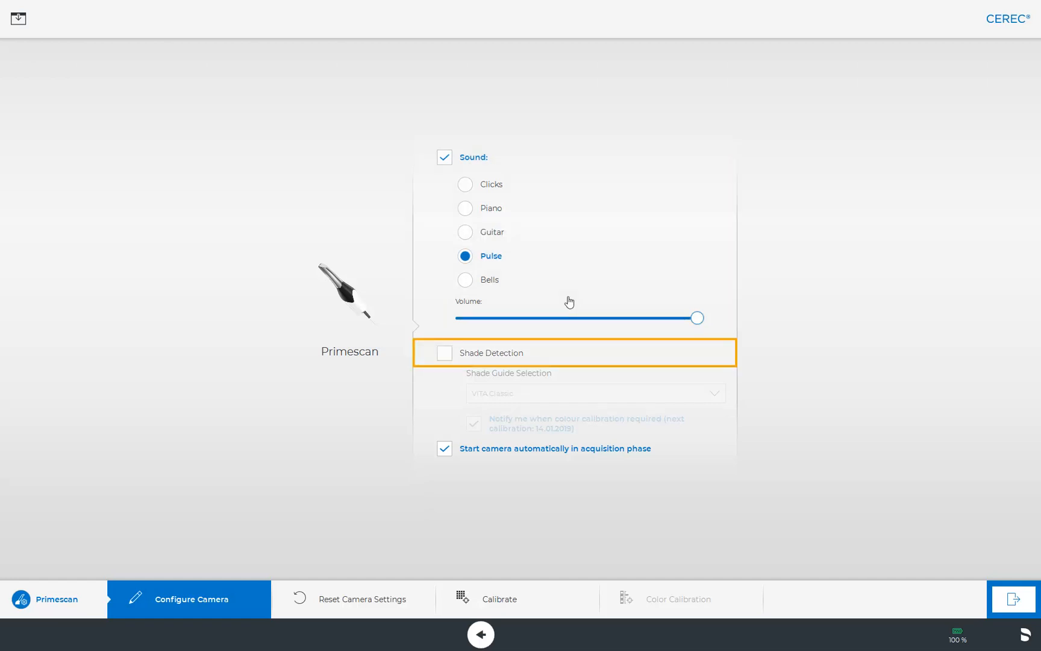
click(444, 353)
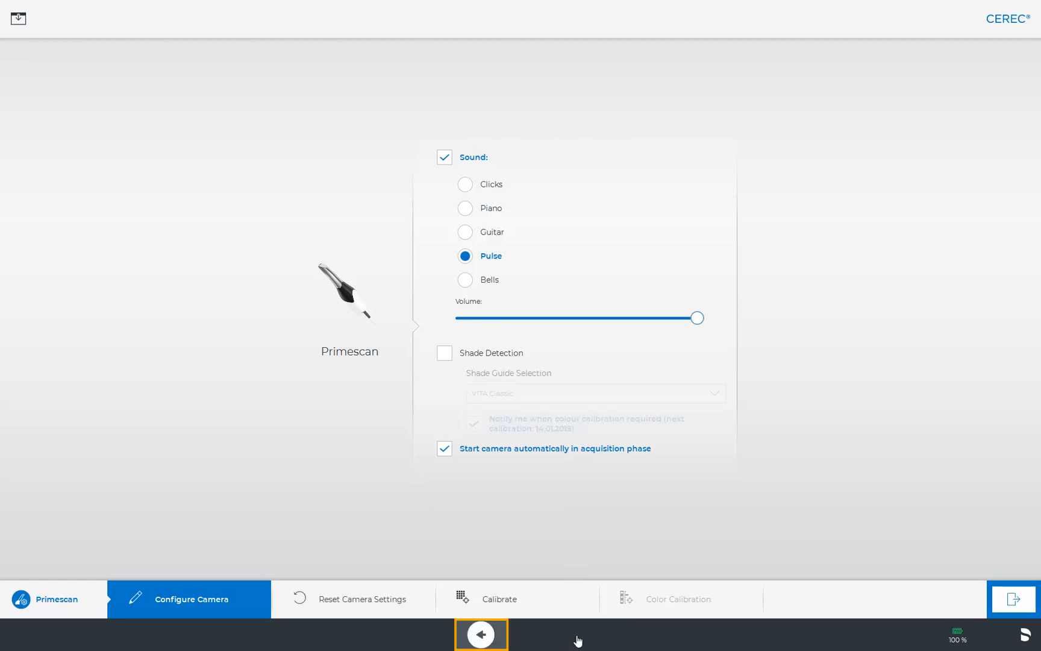
click(480, 634)
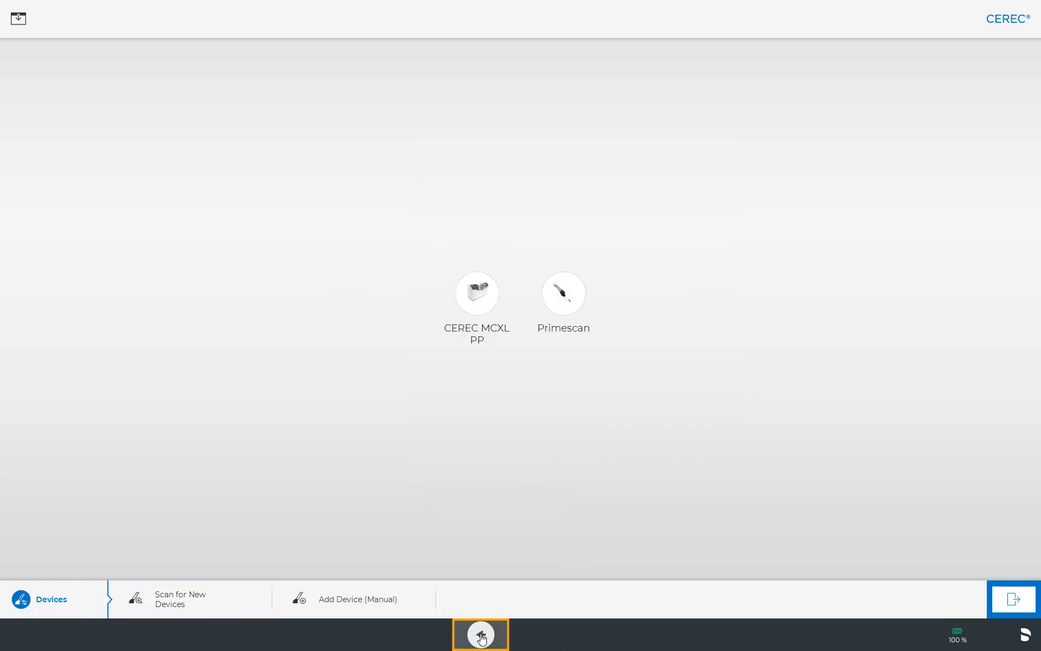
Step: Return to Configuration and enter the general Settings options
click(480, 633)
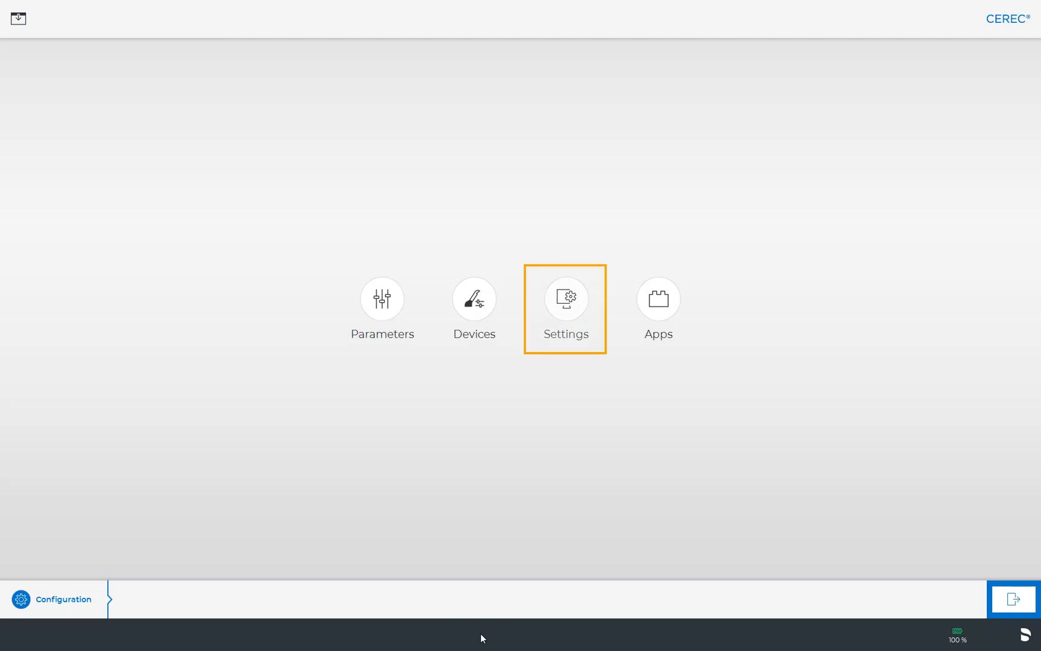
mouse_move(556, 284)
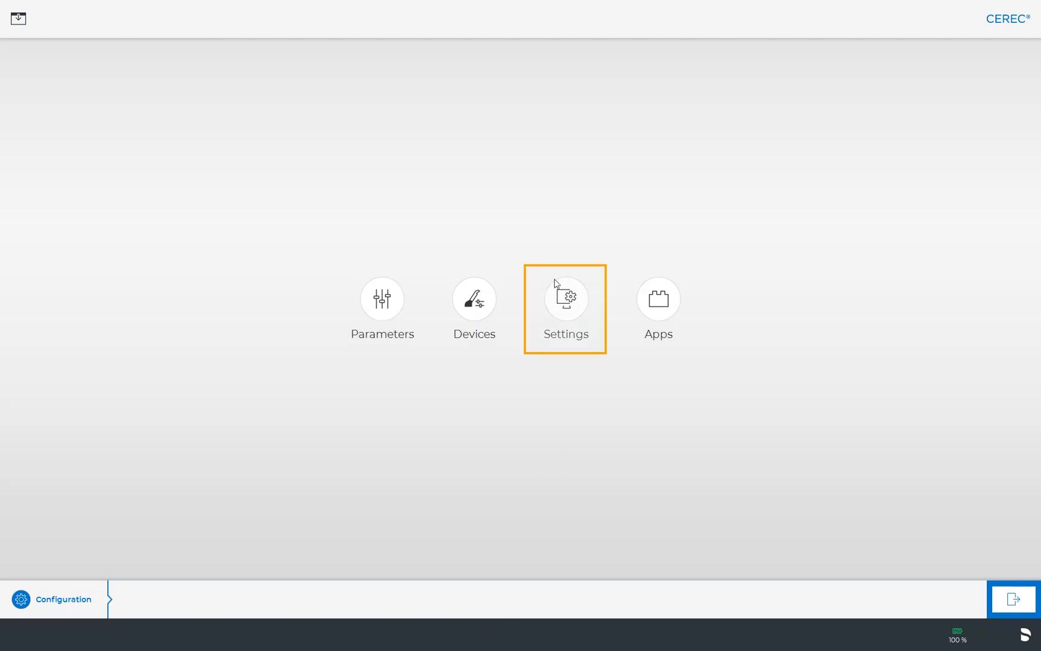
click(566, 298)
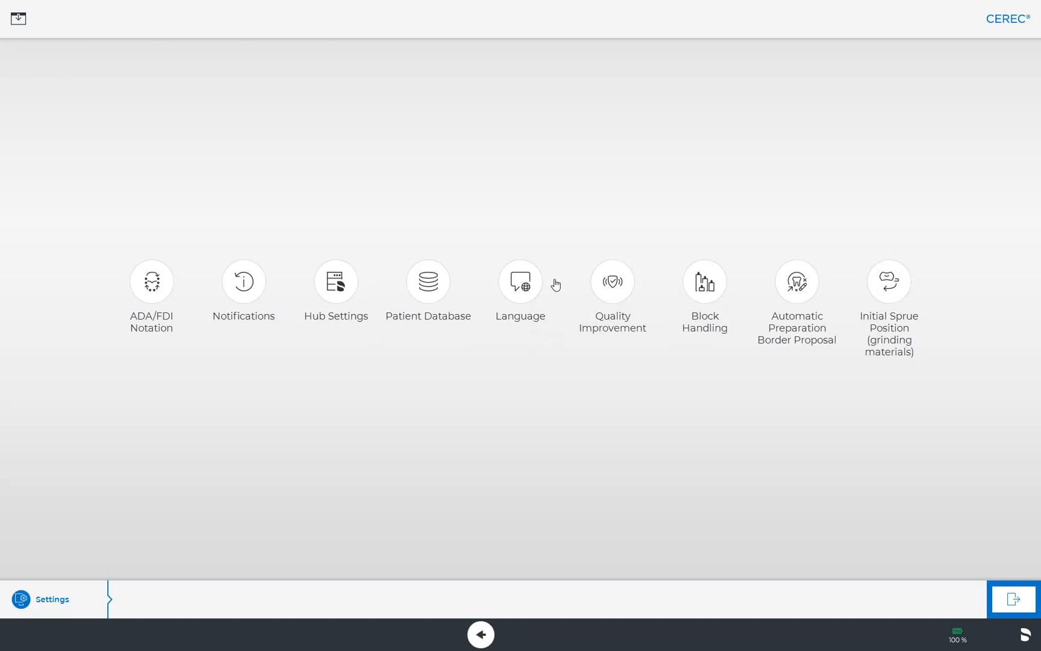
click(151, 281)
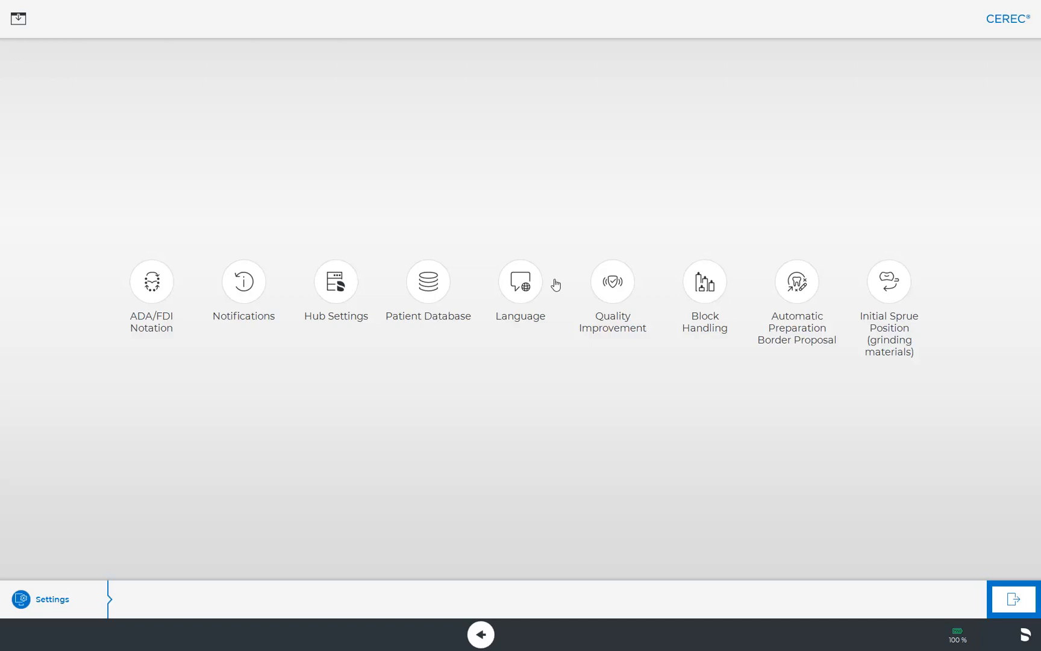
click(244, 281)
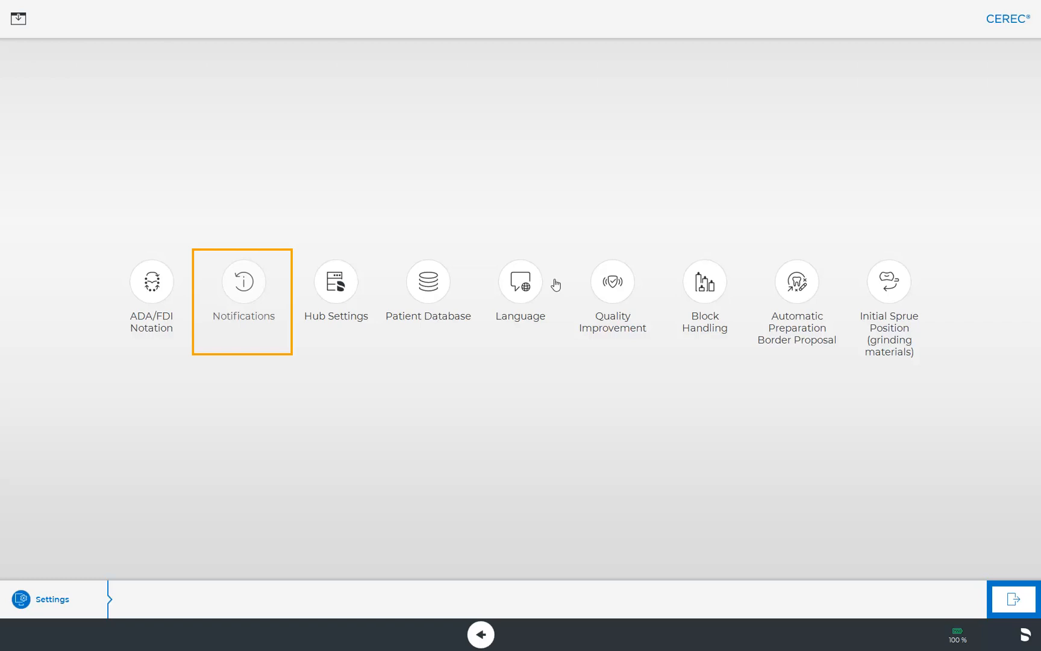
click(335, 280)
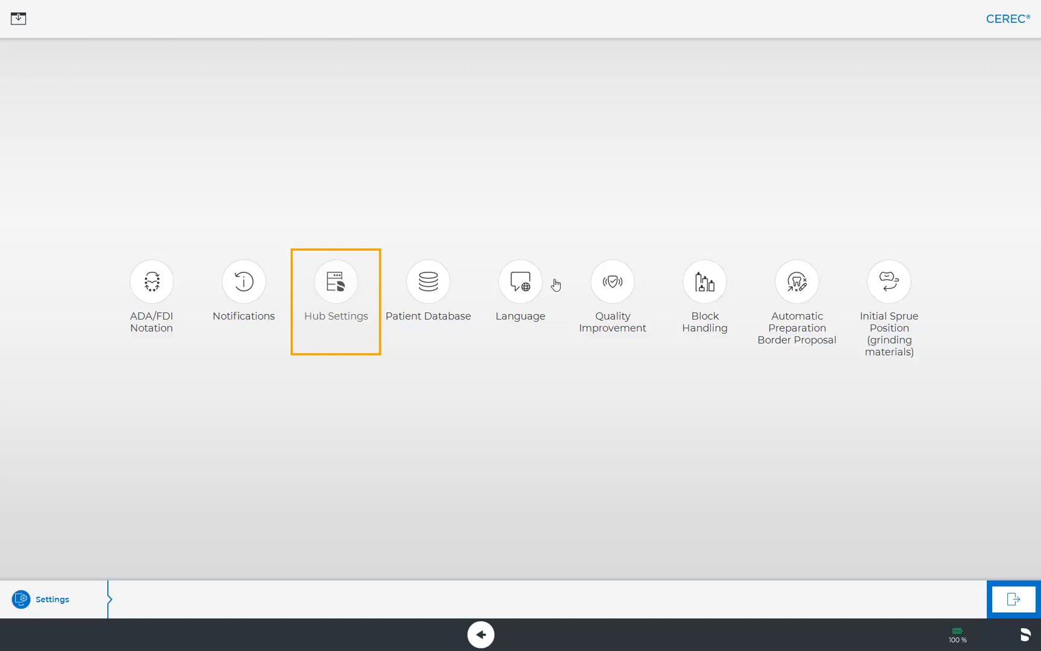
click(428, 281)
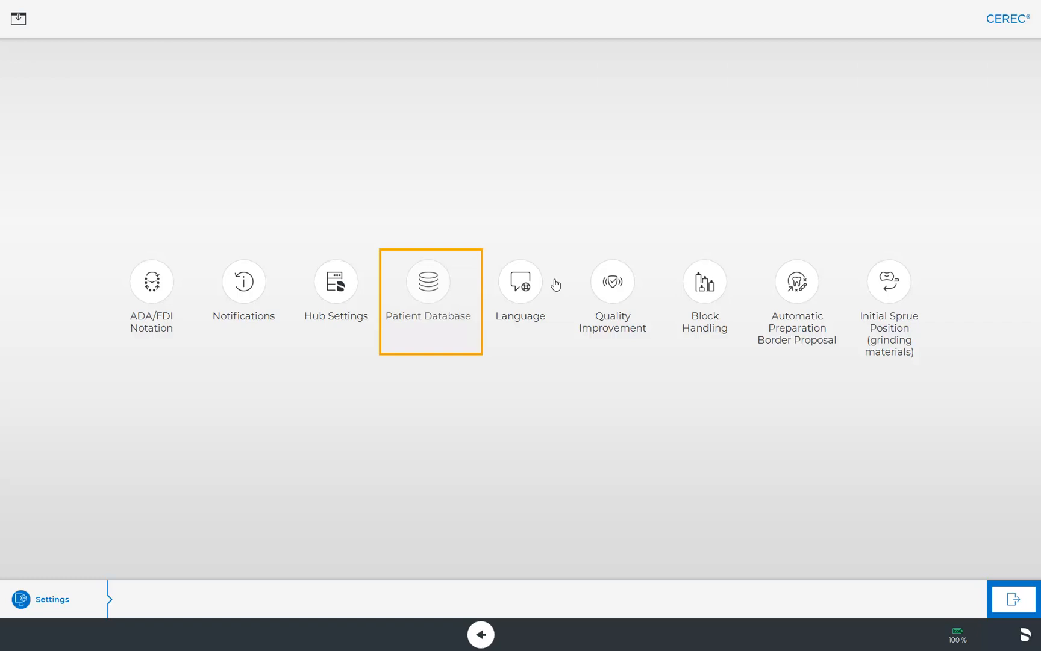
click(430, 281)
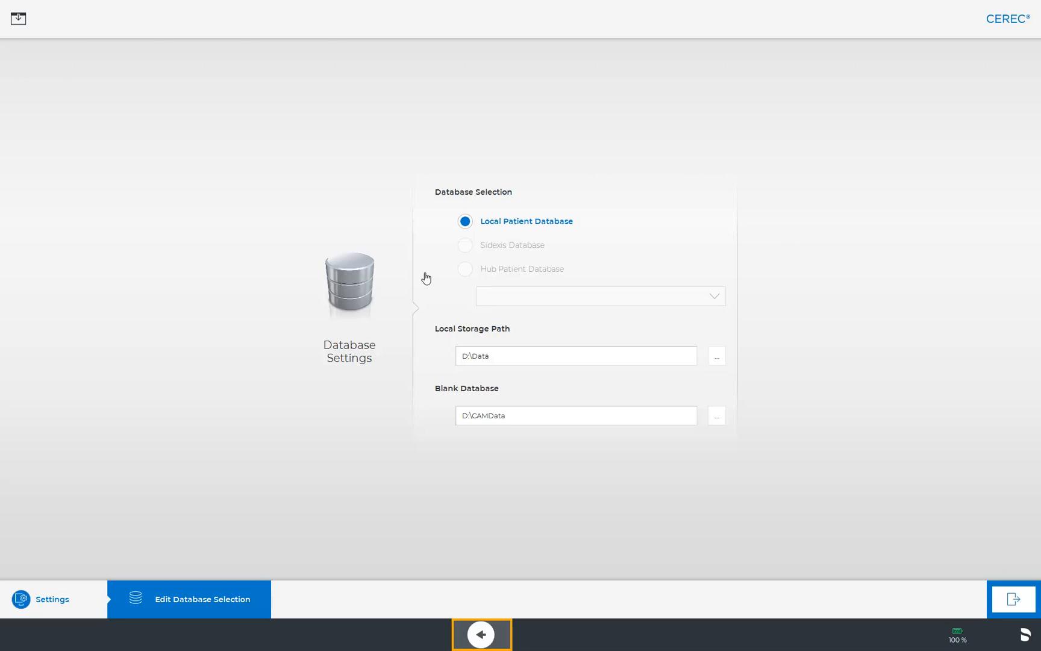
click(481, 634)
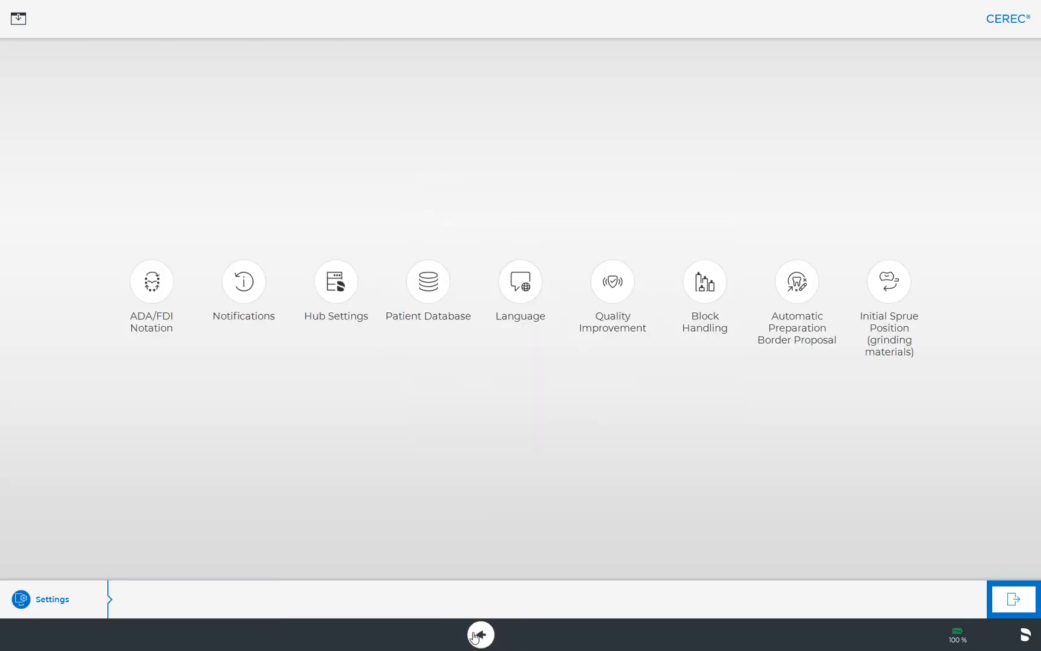
click(521, 281)
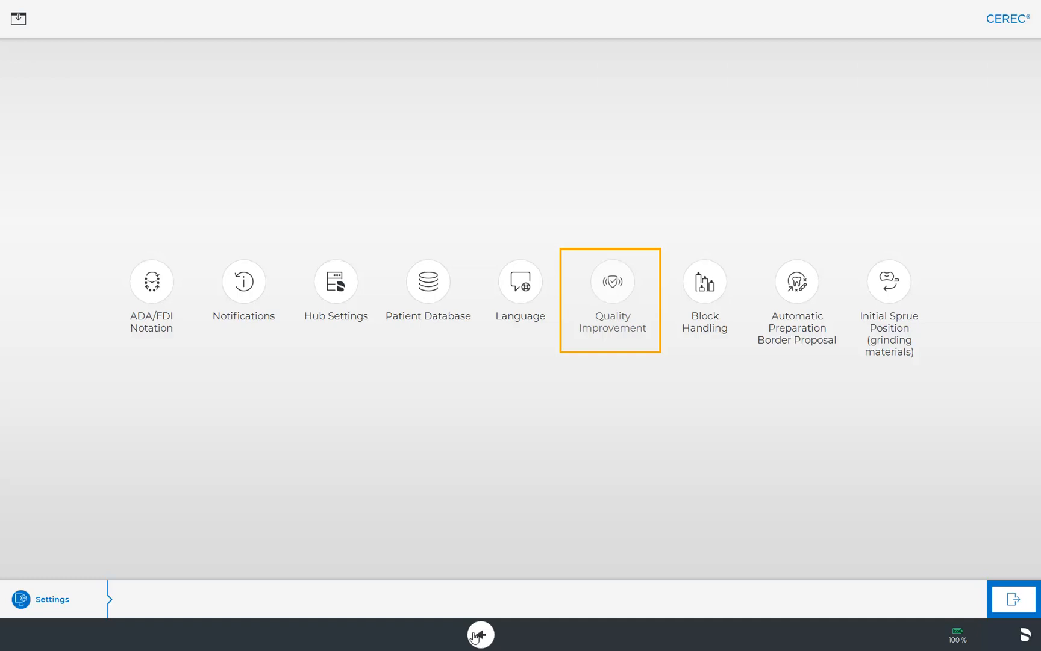
click(704, 299)
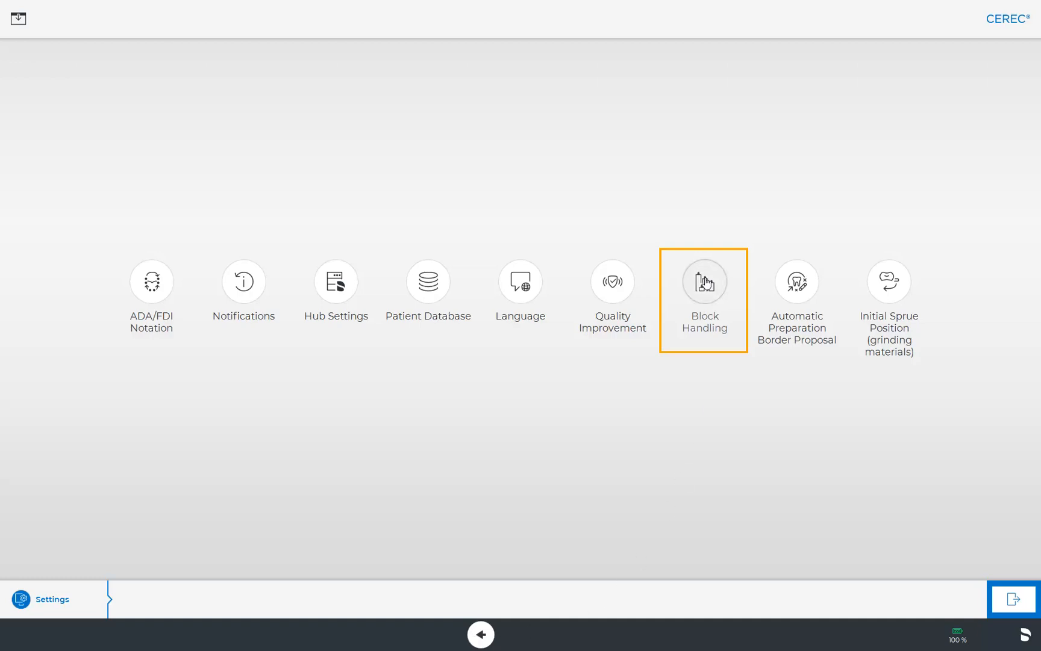
click(704, 280)
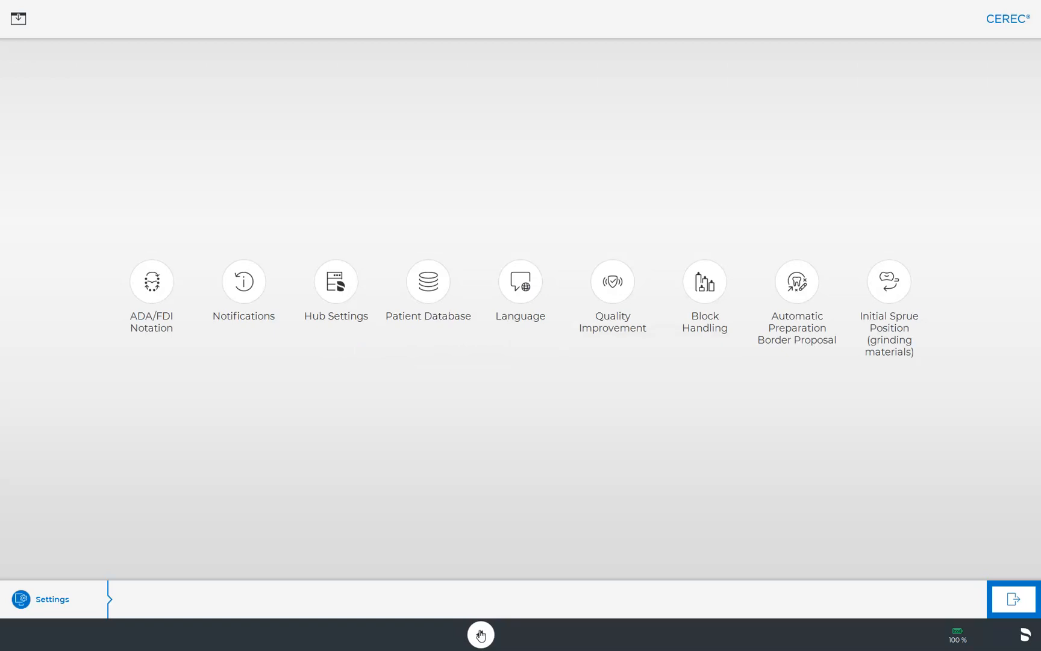
click(796, 281)
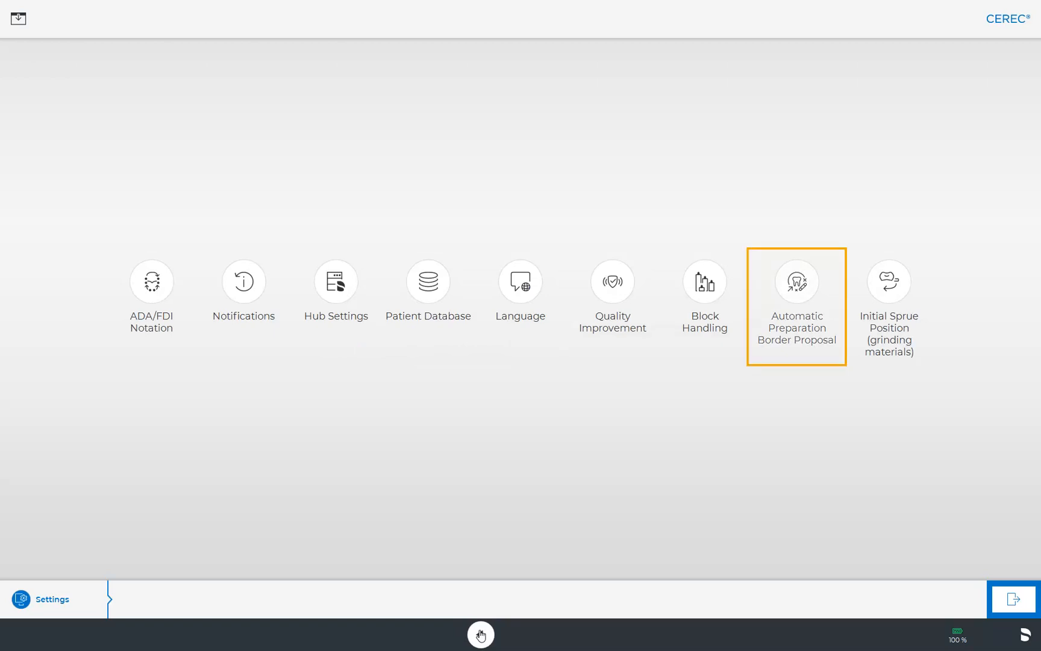
click(796, 281)
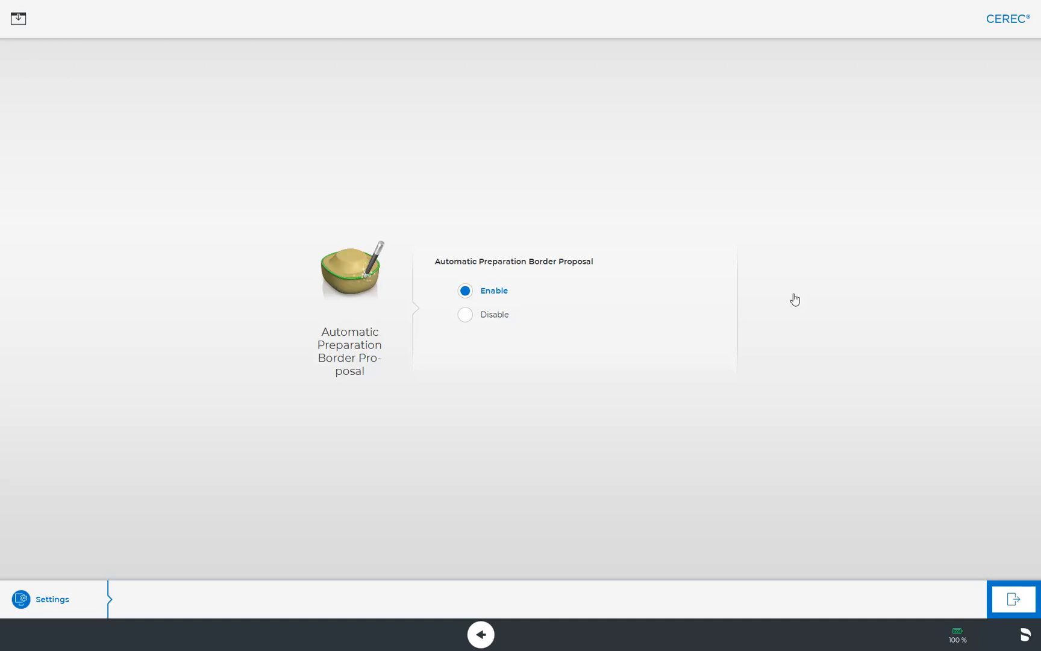
click(480, 634)
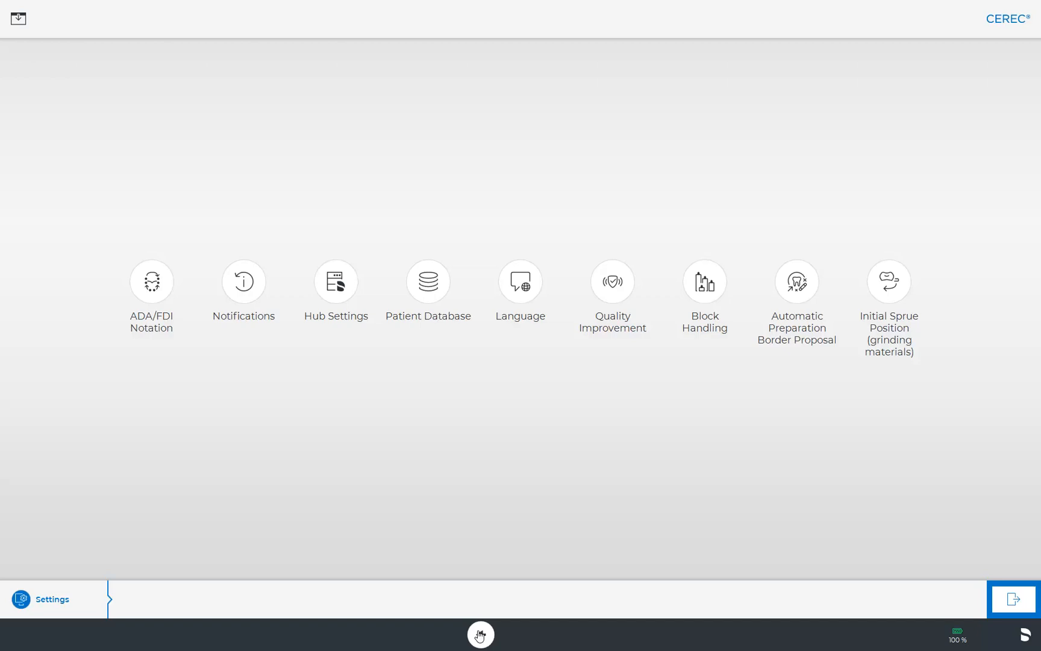
Step: Show Initial Sprue Position for grinding materials: veneers and anterior crowns lingual, molars buccal
click(888, 281)
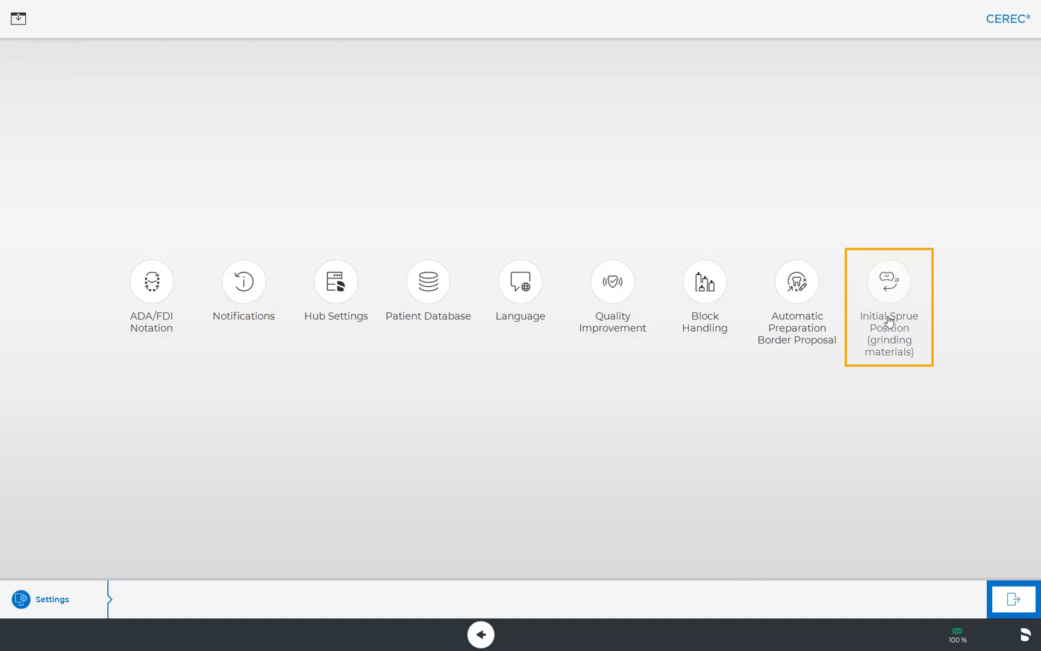
click(888, 281)
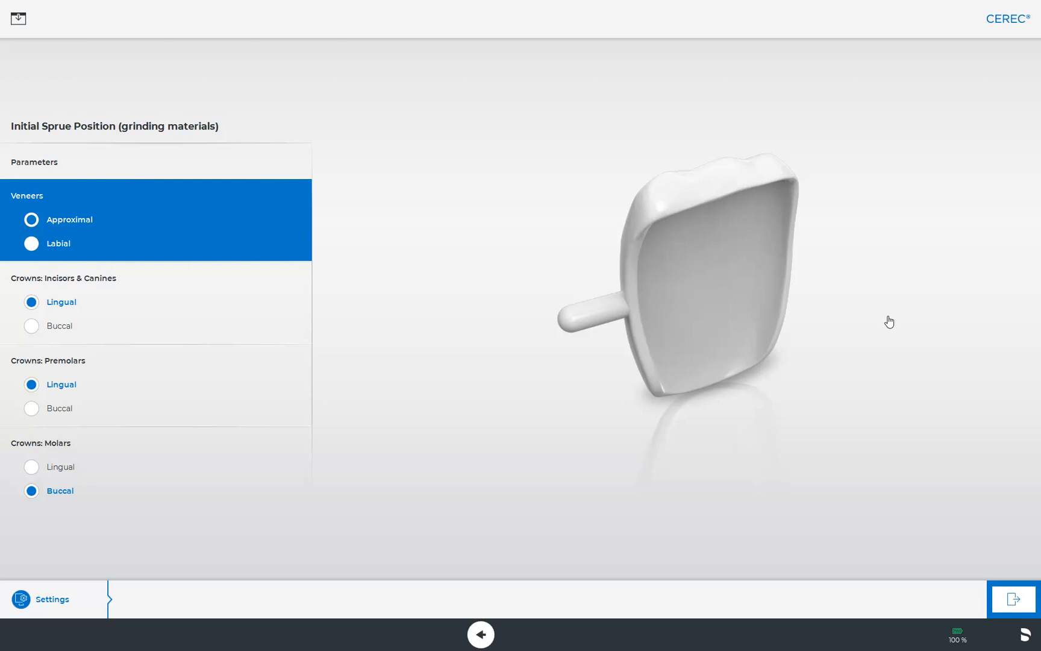
click(60, 302)
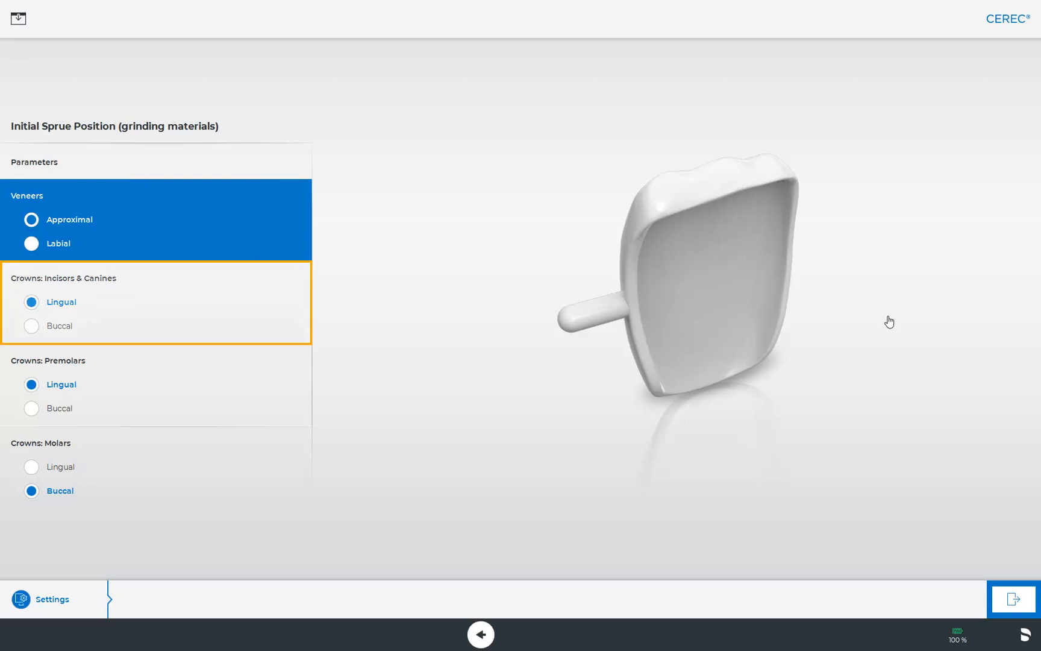